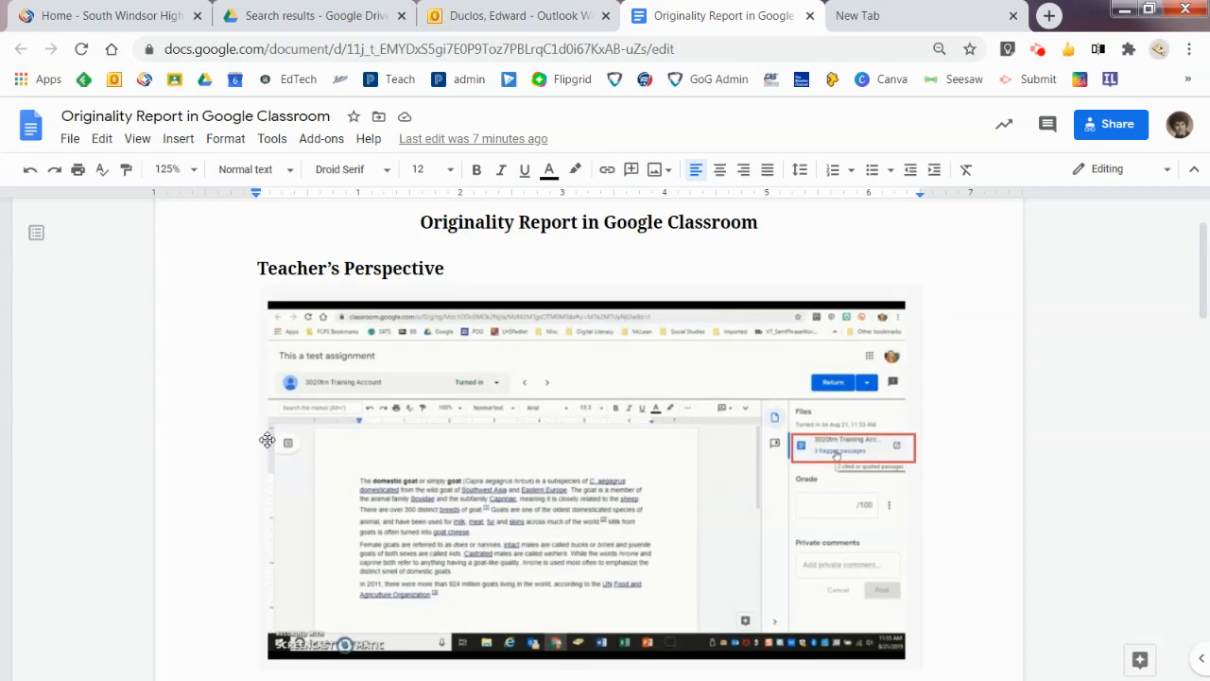
pyautogui.moveTo(356, 417)
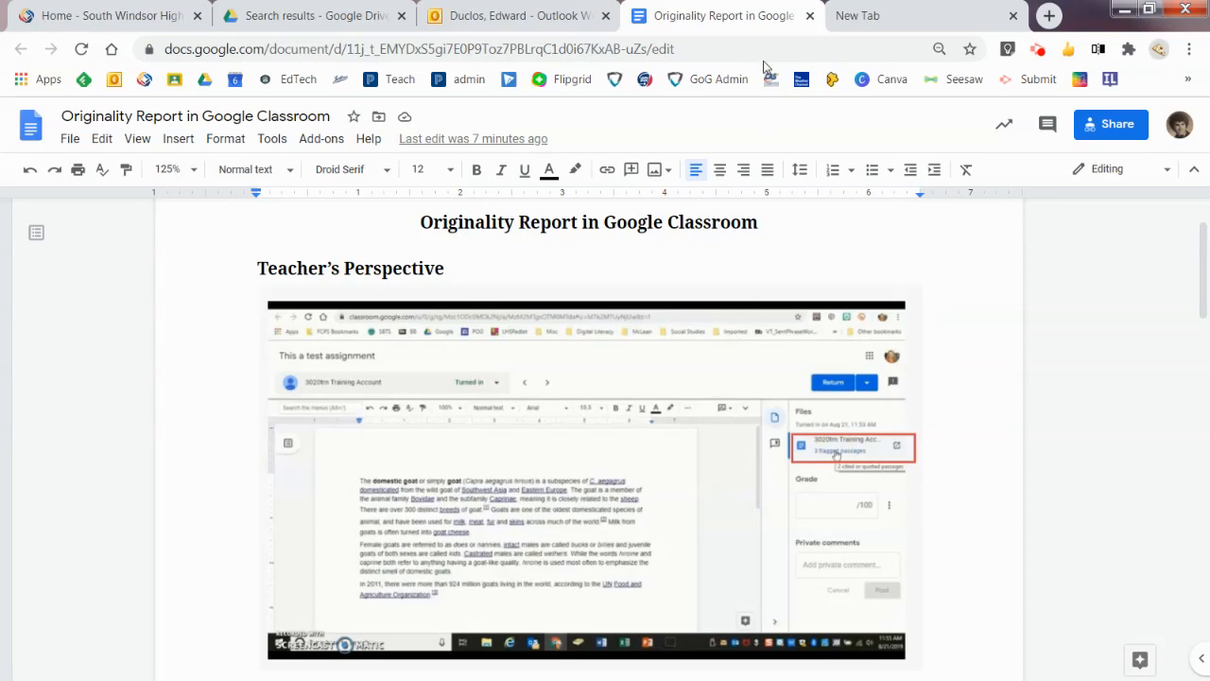
# Step: Leave the Originality Report Doc by opening a new blank browser tab
pyautogui.click(854, 15)
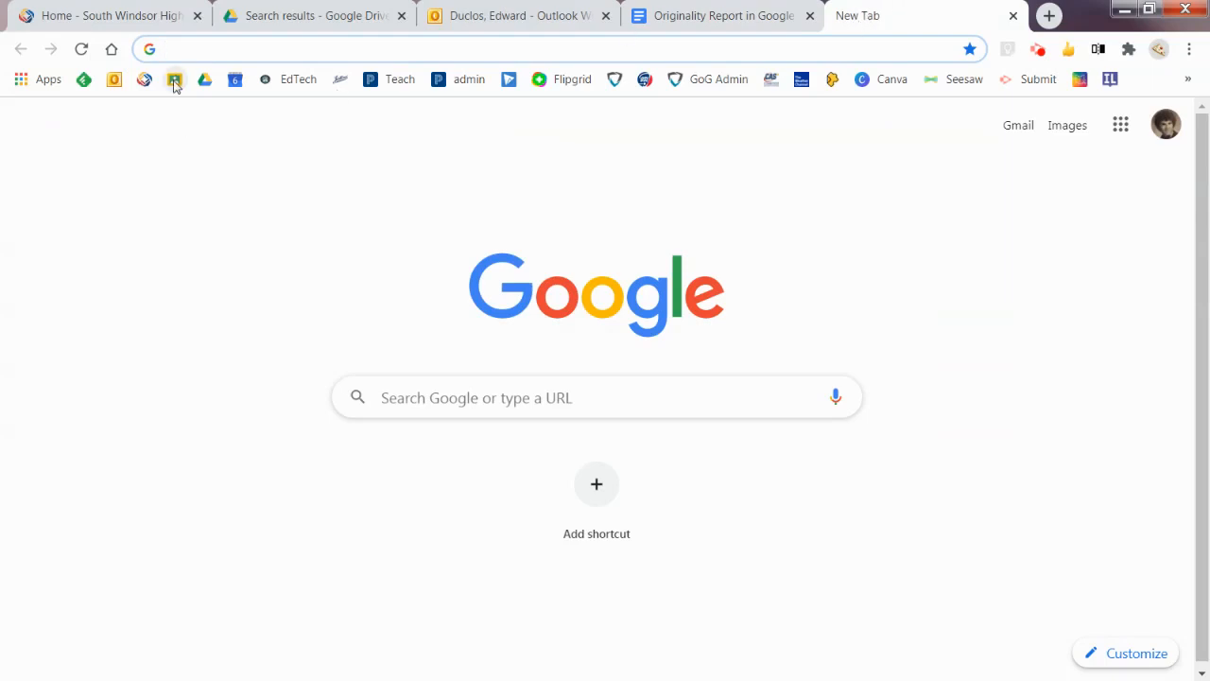
# Step: Open the 1(A-B) - Yearbook-1 - YR-2021 class's Classwork and create a new Assignment
pyautogui.click(174, 79)
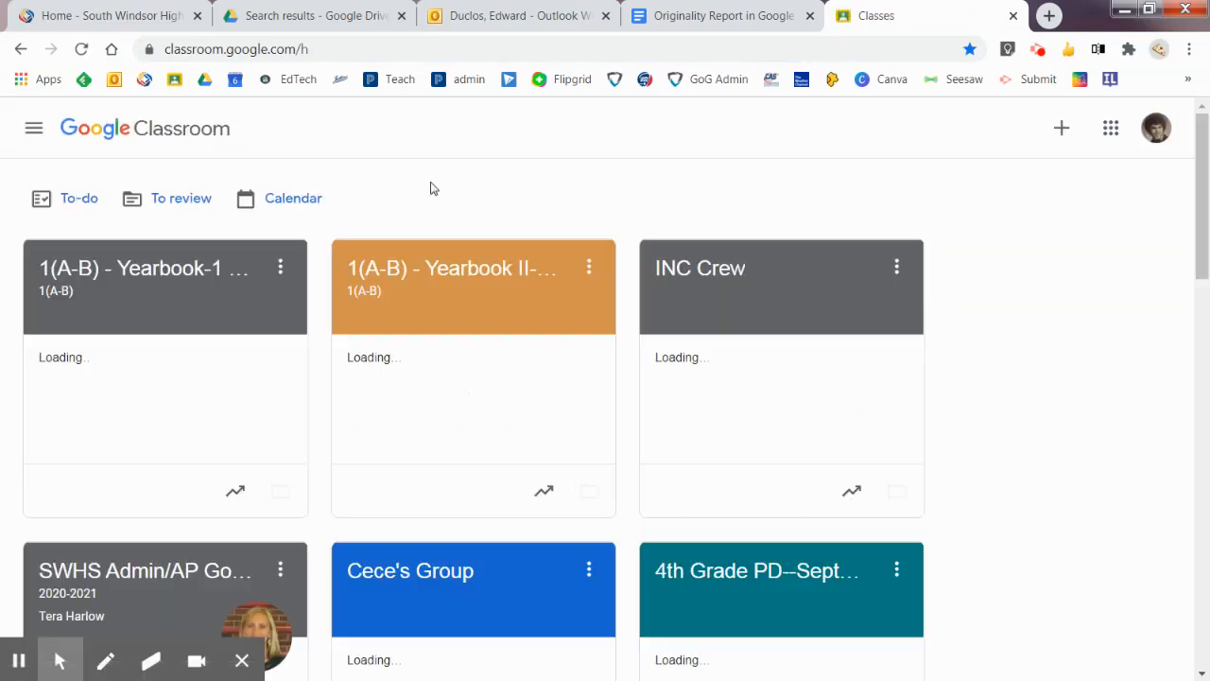
pyautogui.click(142, 269)
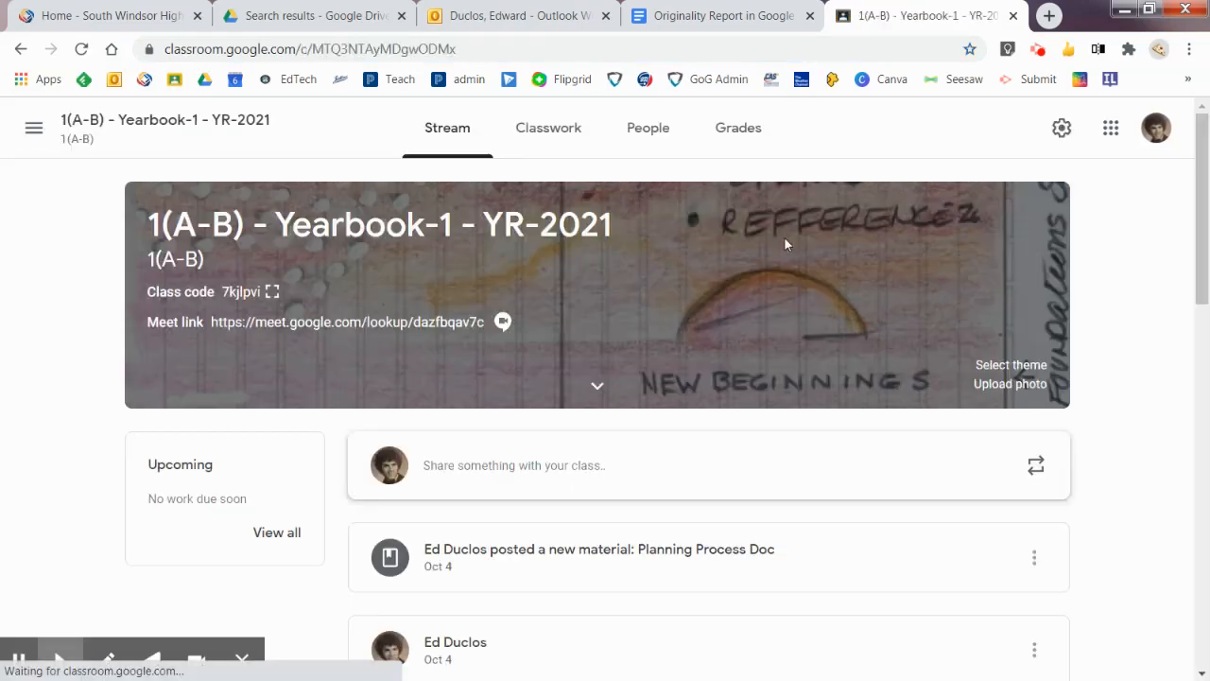
pyautogui.click(548, 129)
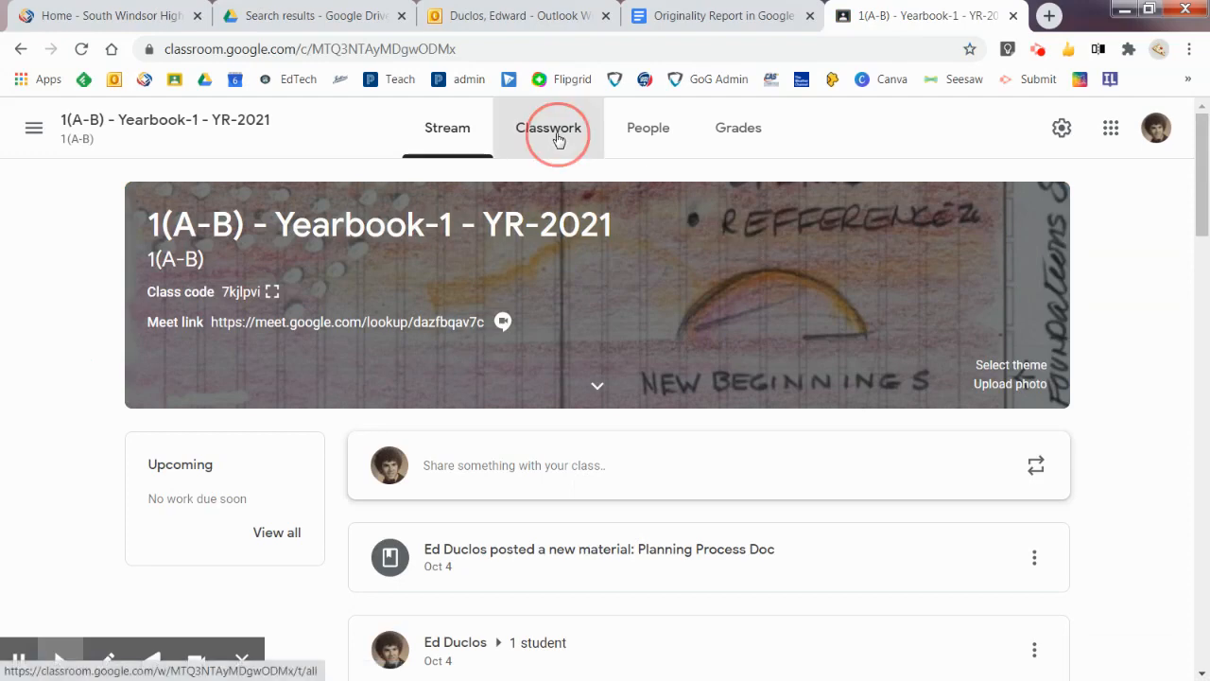
pyautogui.click(548, 129)
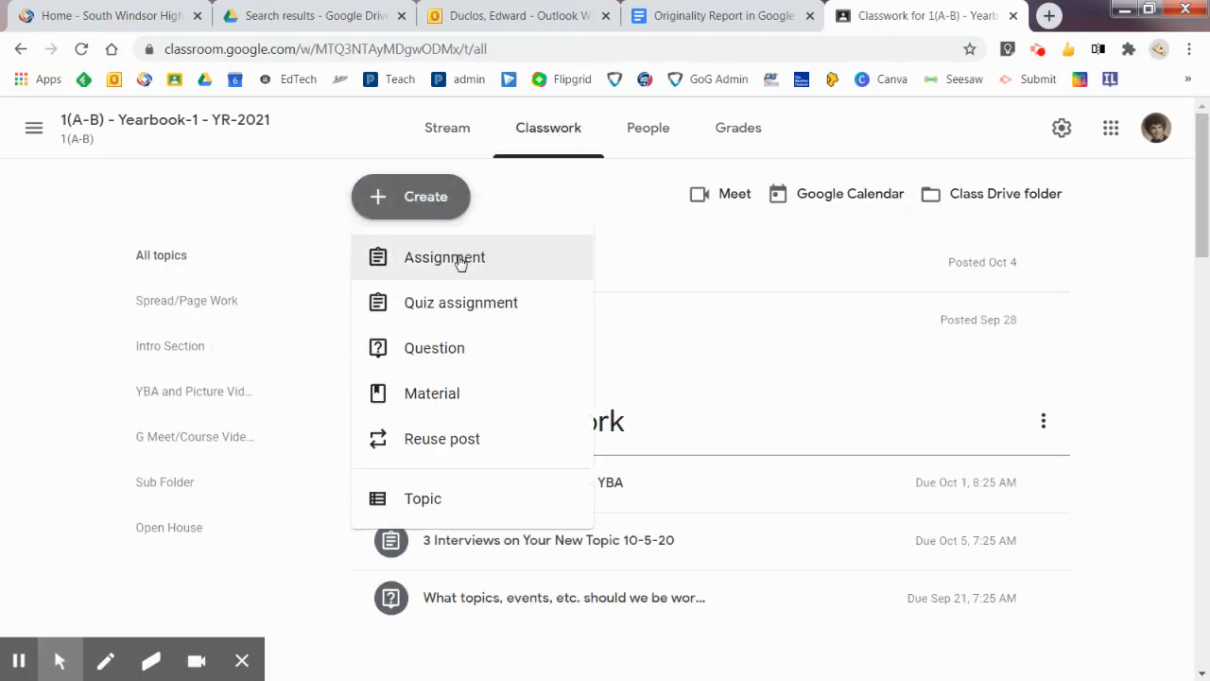
pyautogui.click(442, 257)
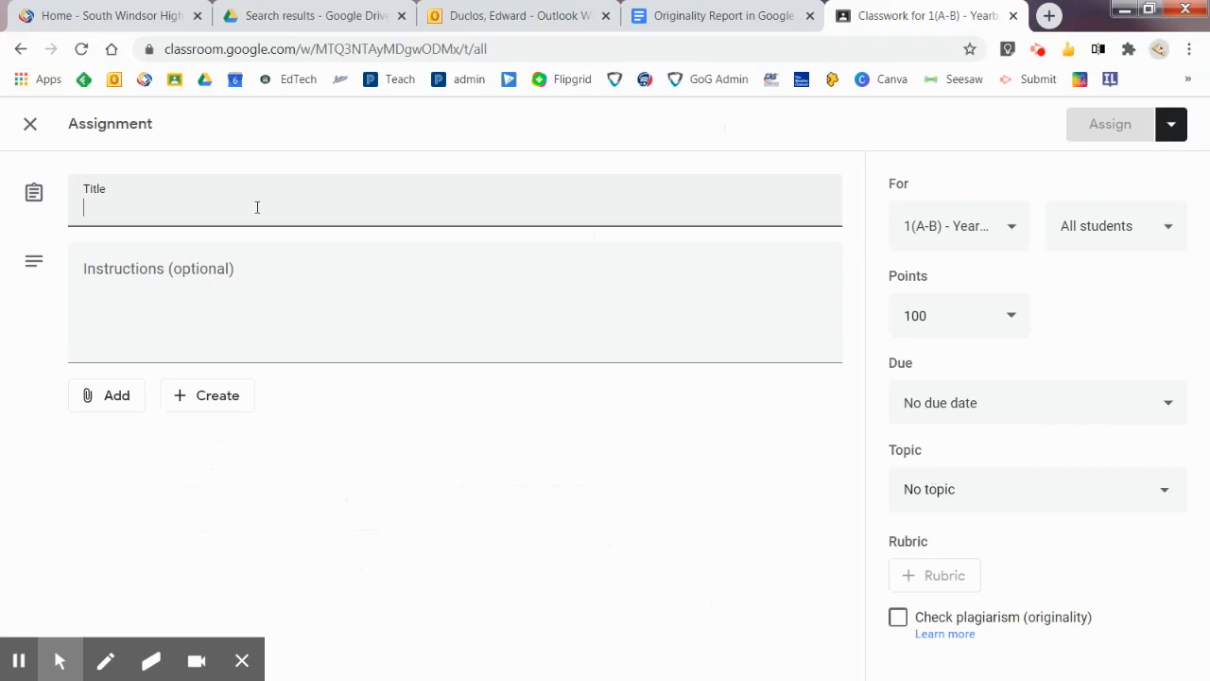
# Step: Title the assignment 'Testing an Initial Draft' and attach 'Initial Draft of Assignment' from Drive
pyautogui.write('Testing an')
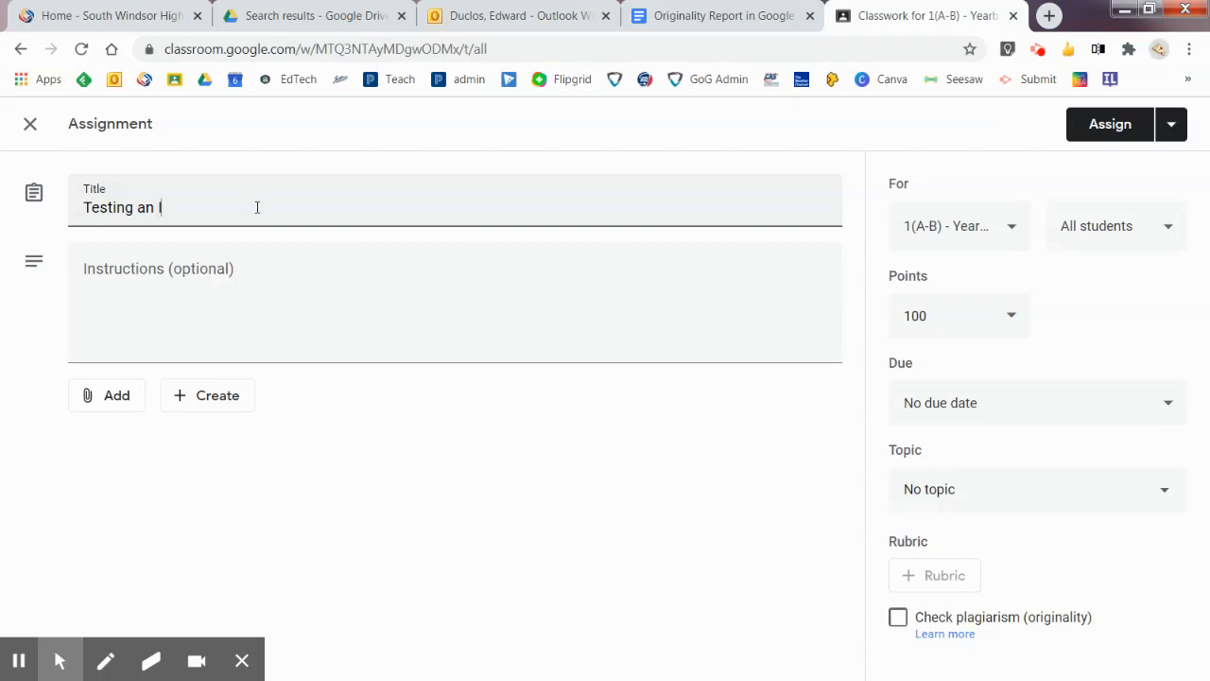
pyautogui.write('Initial Draft')
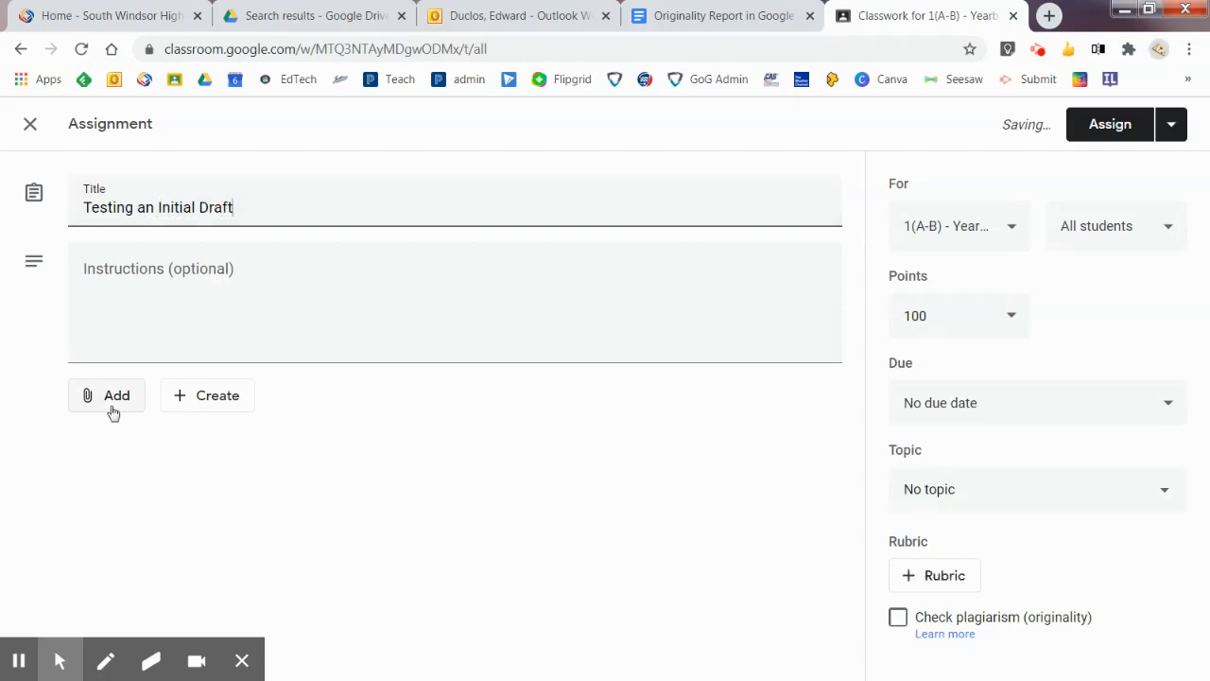
pyautogui.click(106, 395)
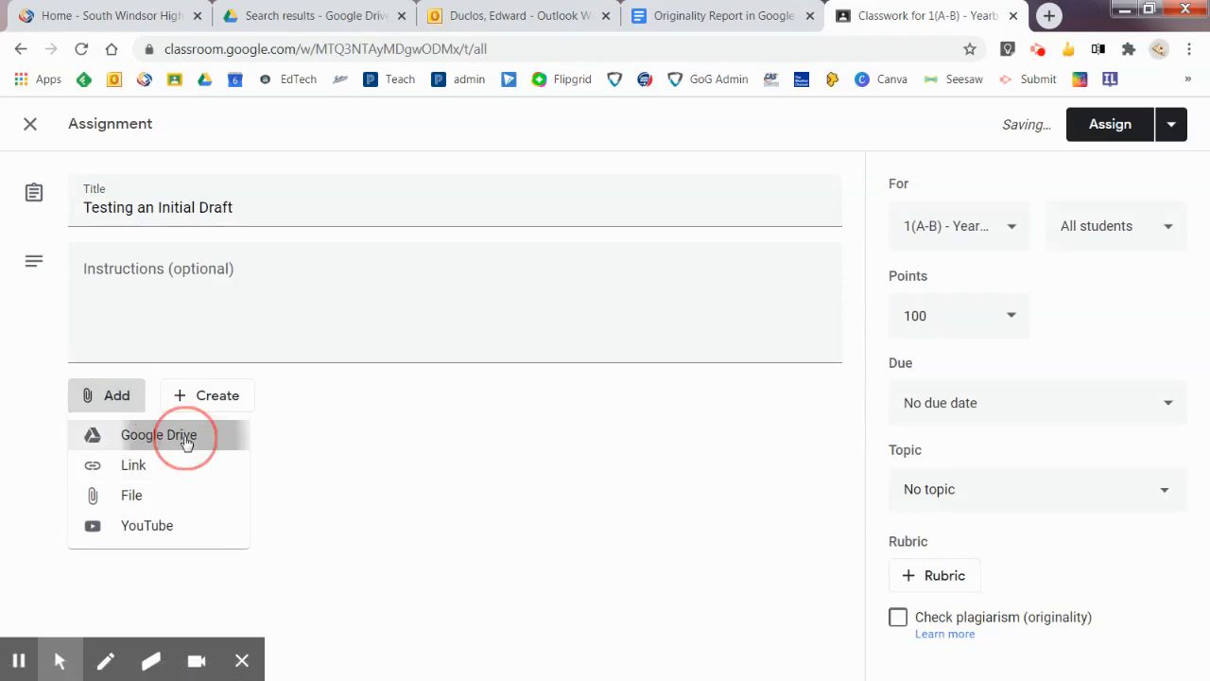
pyautogui.click(159, 435)
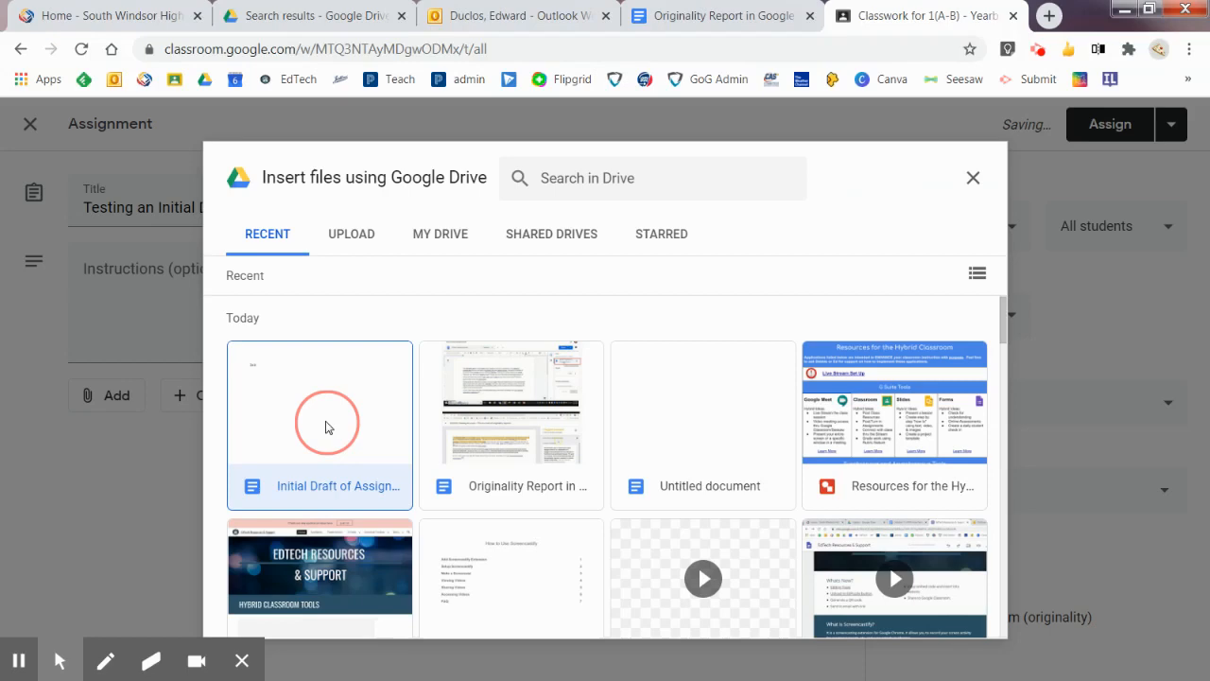
pyautogui.click(320, 424)
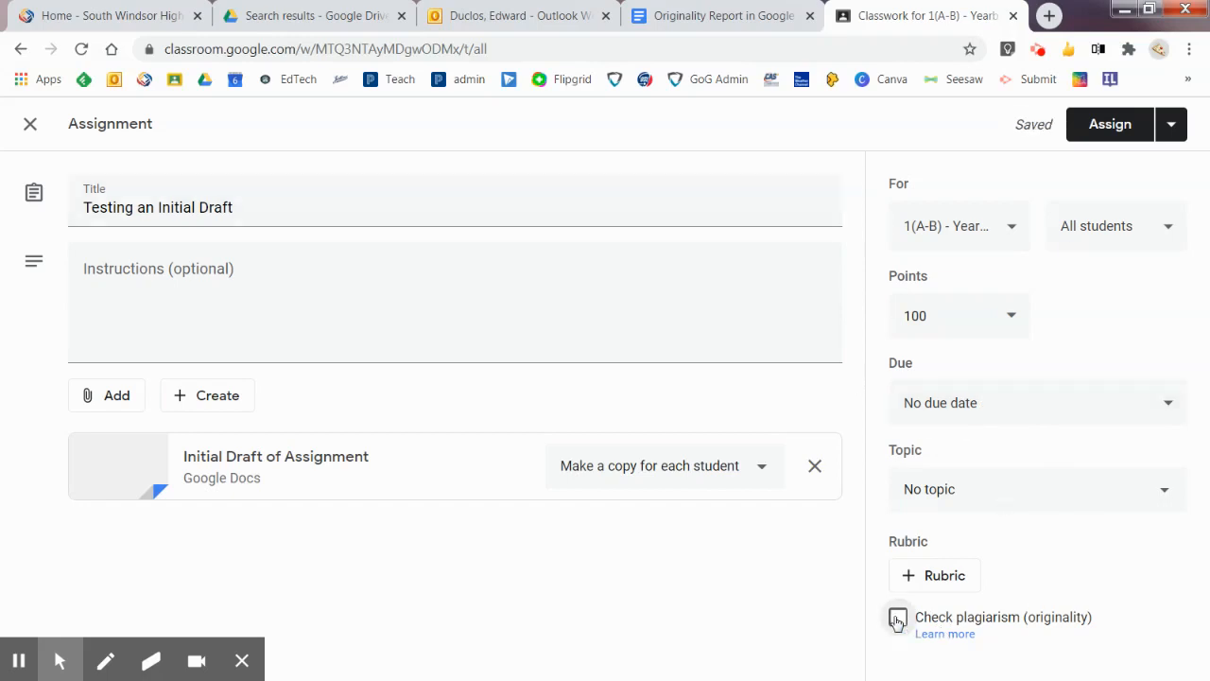
# Step: Enable Check plagiarism (originality) and schedule the assignment for tomorrow at 7:25 AM
pyautogui.click(896, 616)
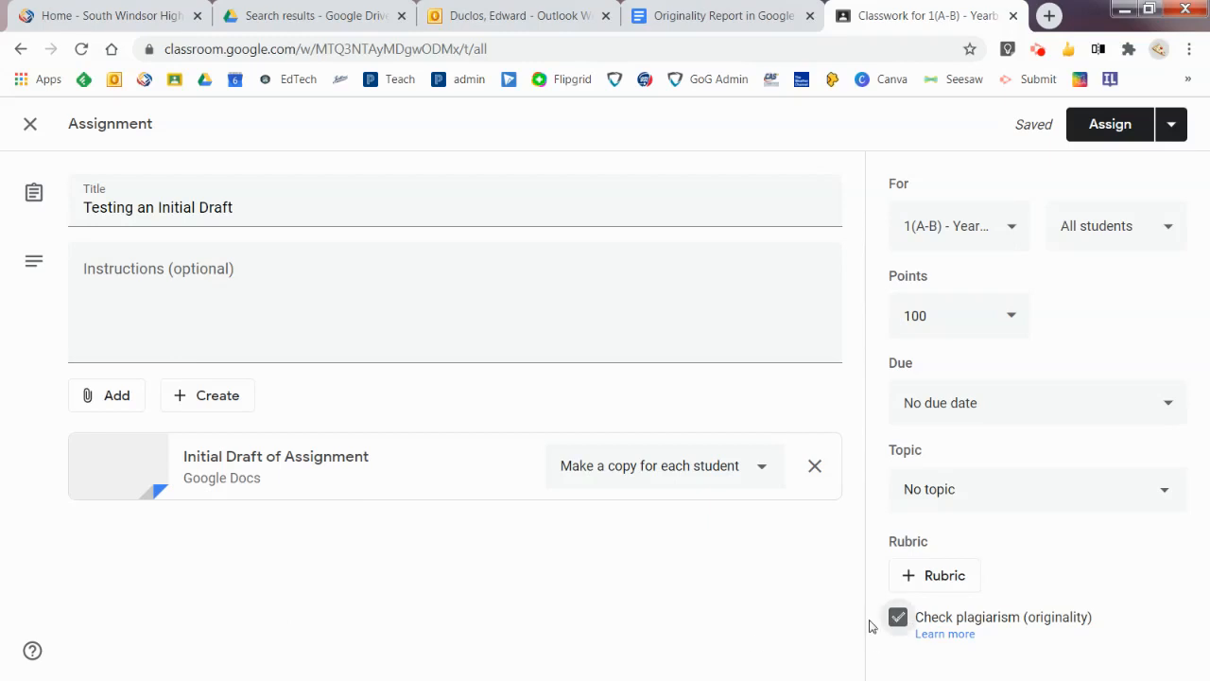
pyautogui.click(896, 617)
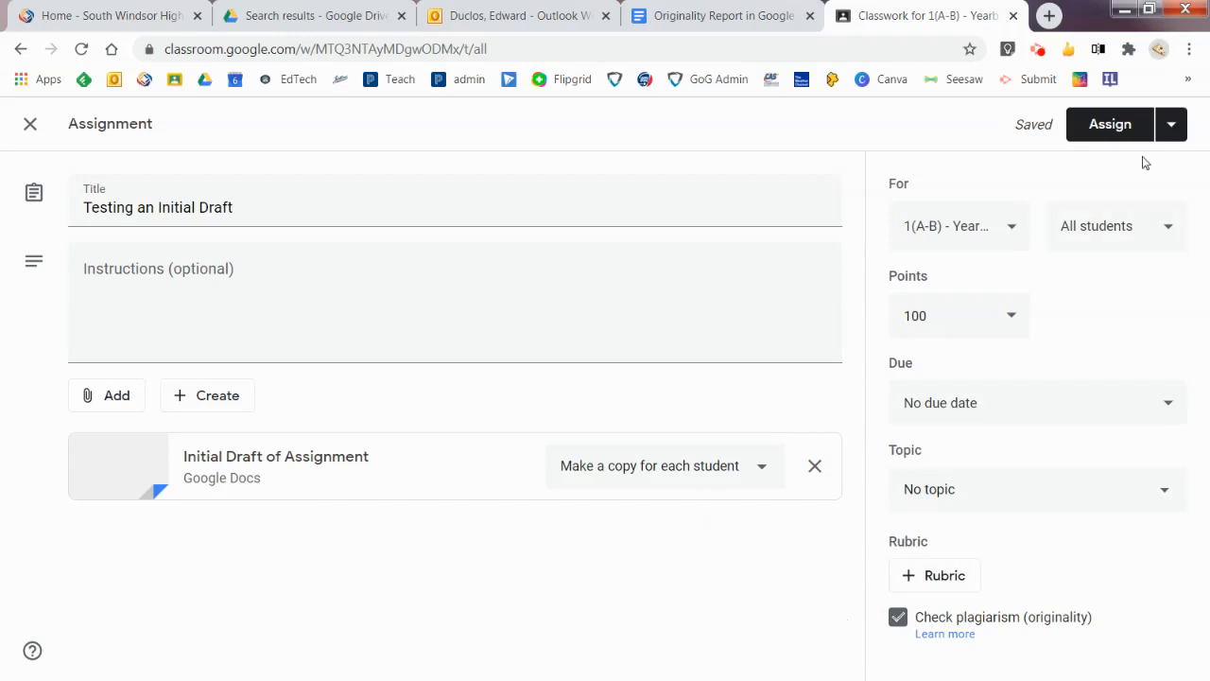
pyautogui.click(1170, 124)
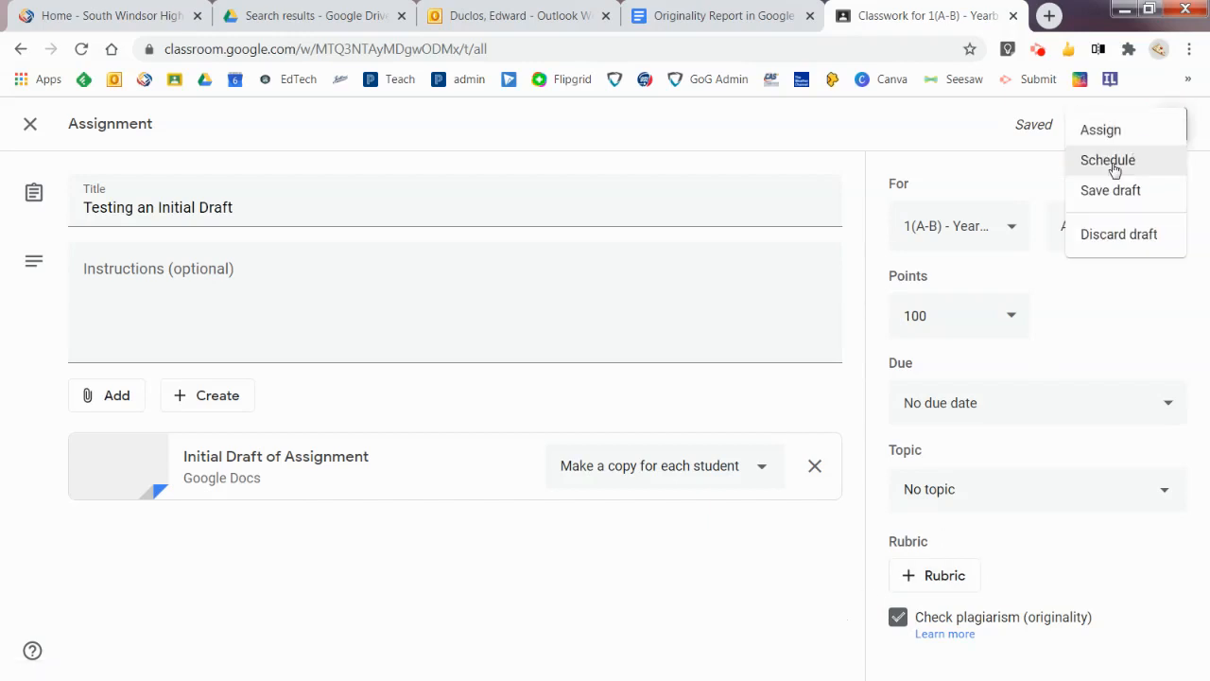
pyautogui.click(1108, 159)
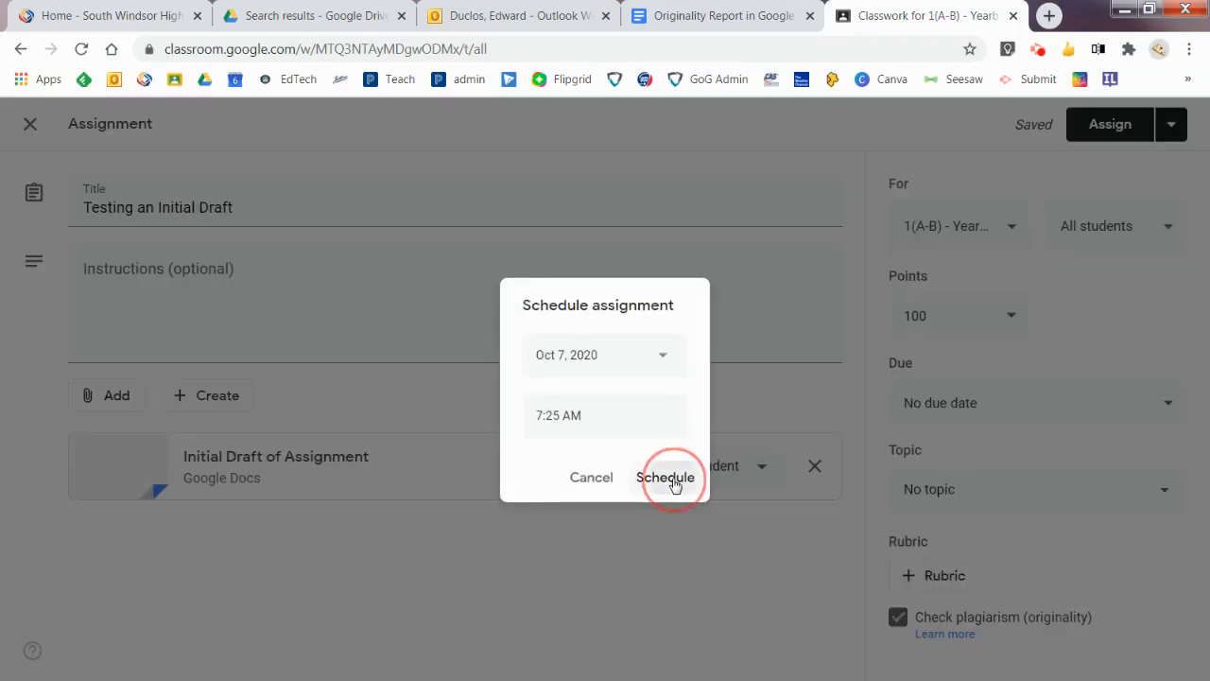
pyautogui.click(666, 476)
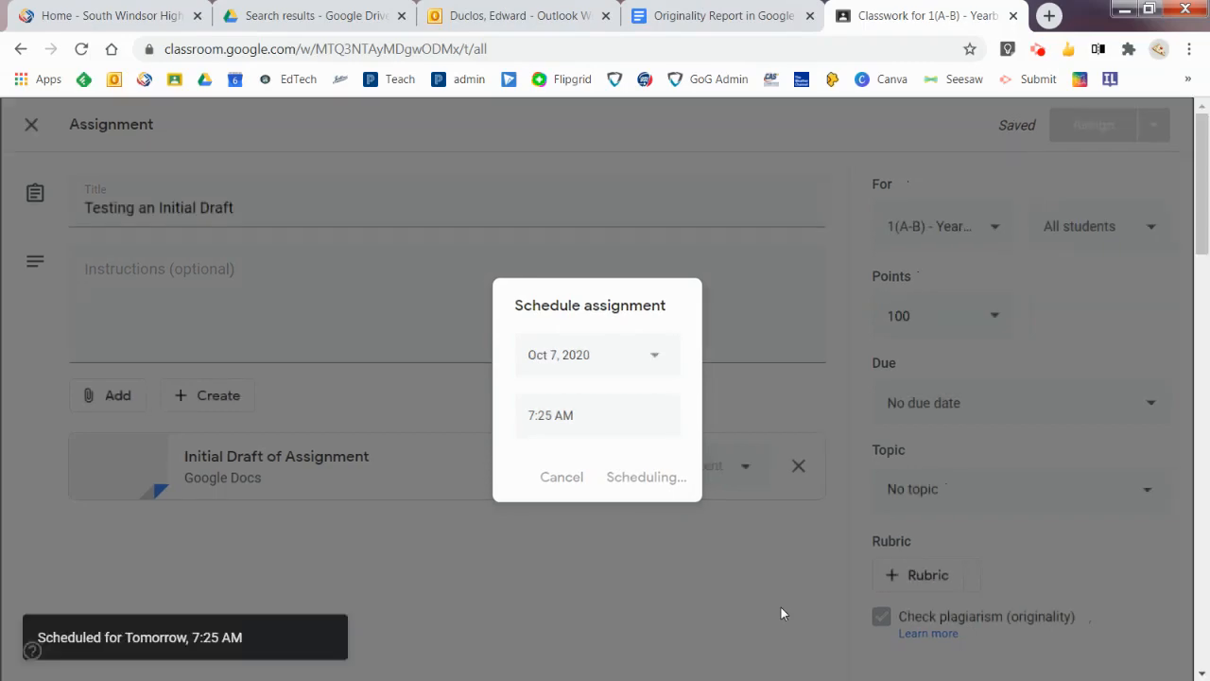
pyautogui.click(645, 476)
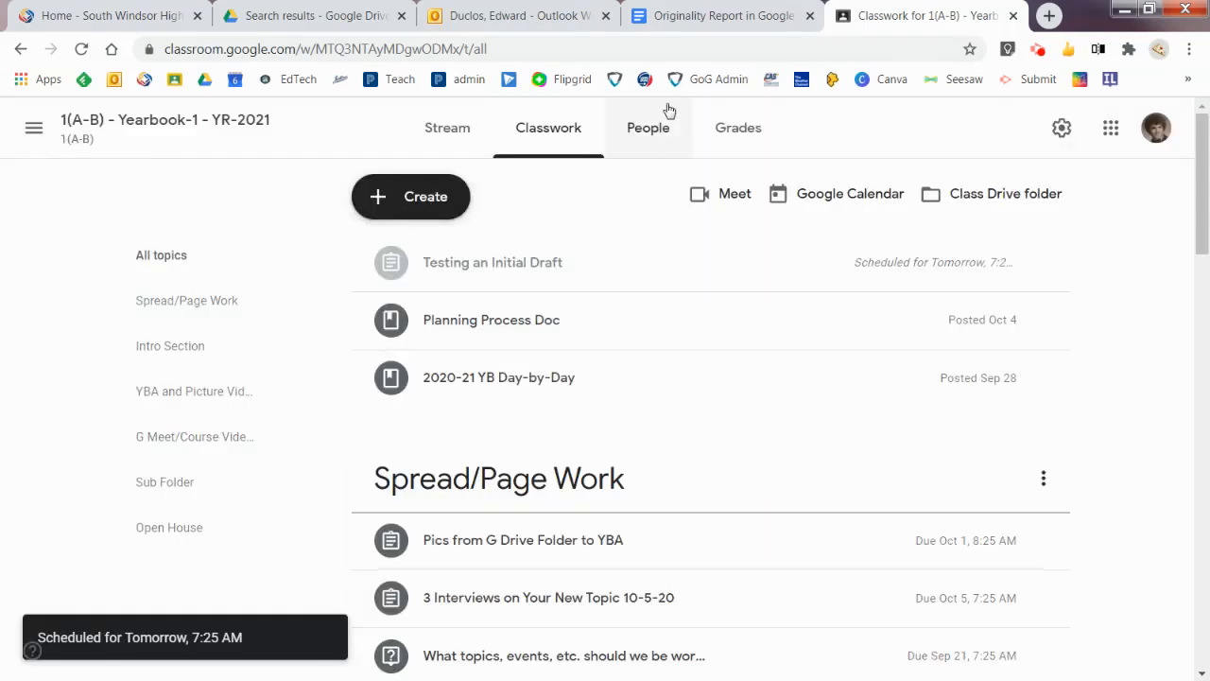
# Step: Switch back to the 'Originality Report in Google Classroom' Docs tab
pyautogui.click(722, 15)
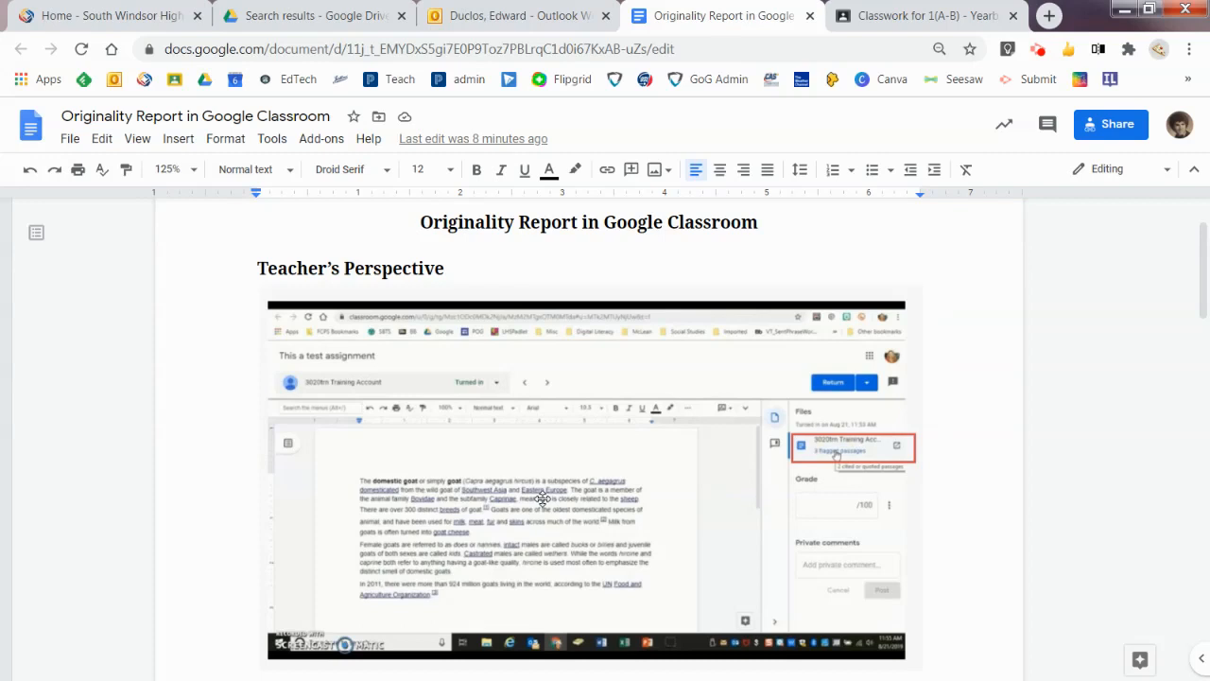
pyautogui.moveTo(873, 436)
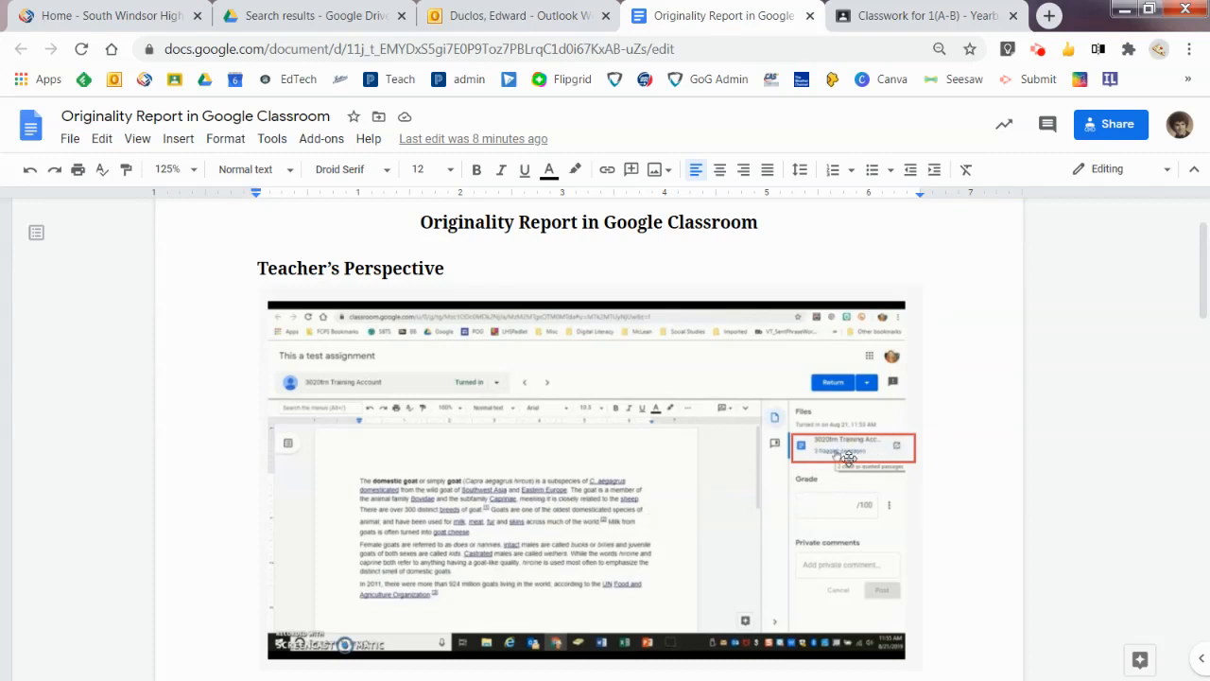
pyautogui.moveTo(686, 518)
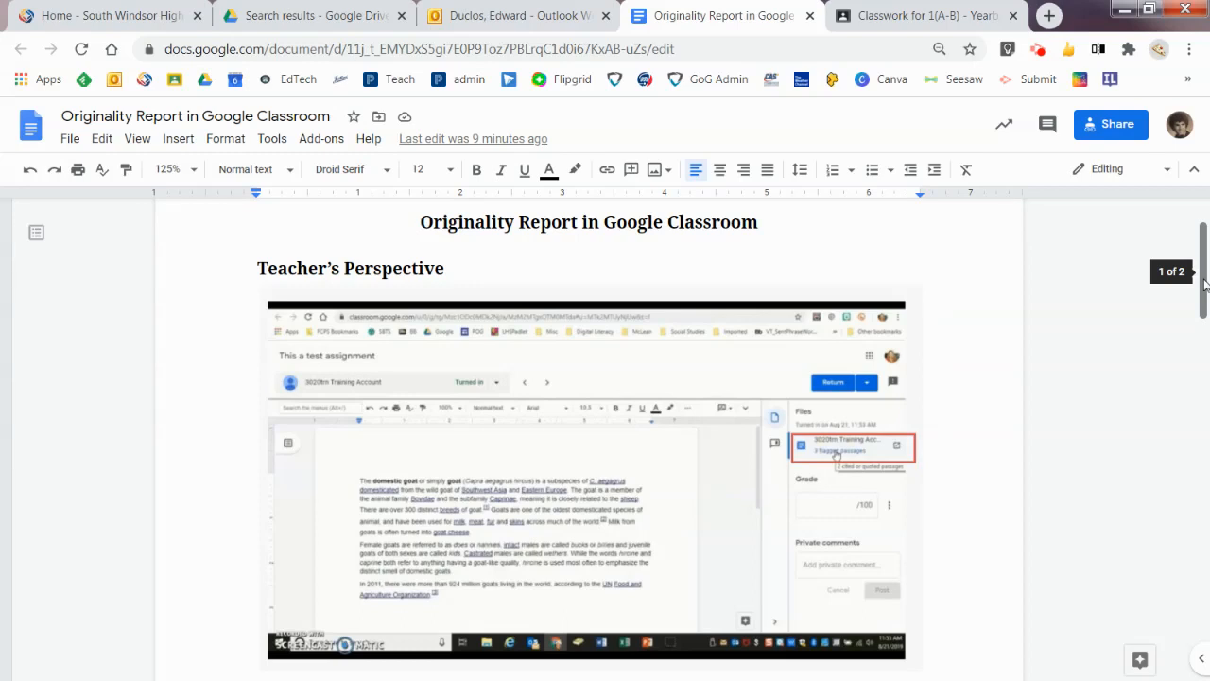
pyautogui.moveTo(673, 480)
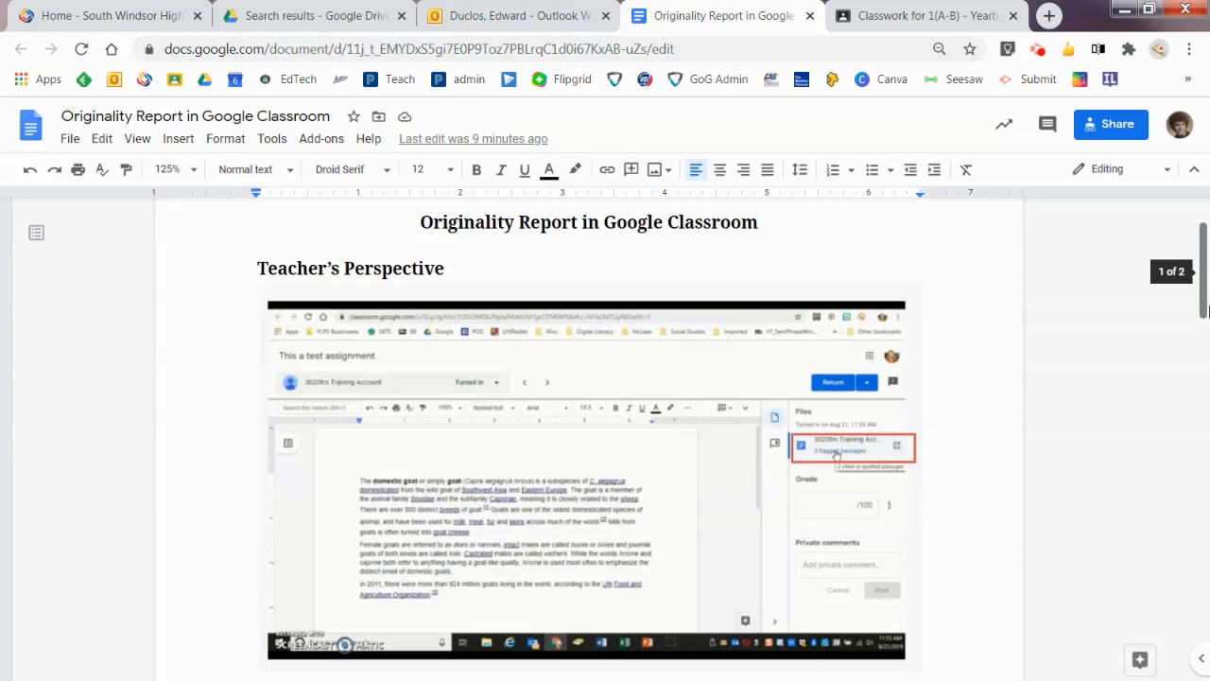
pyautogui.scroll(-3)
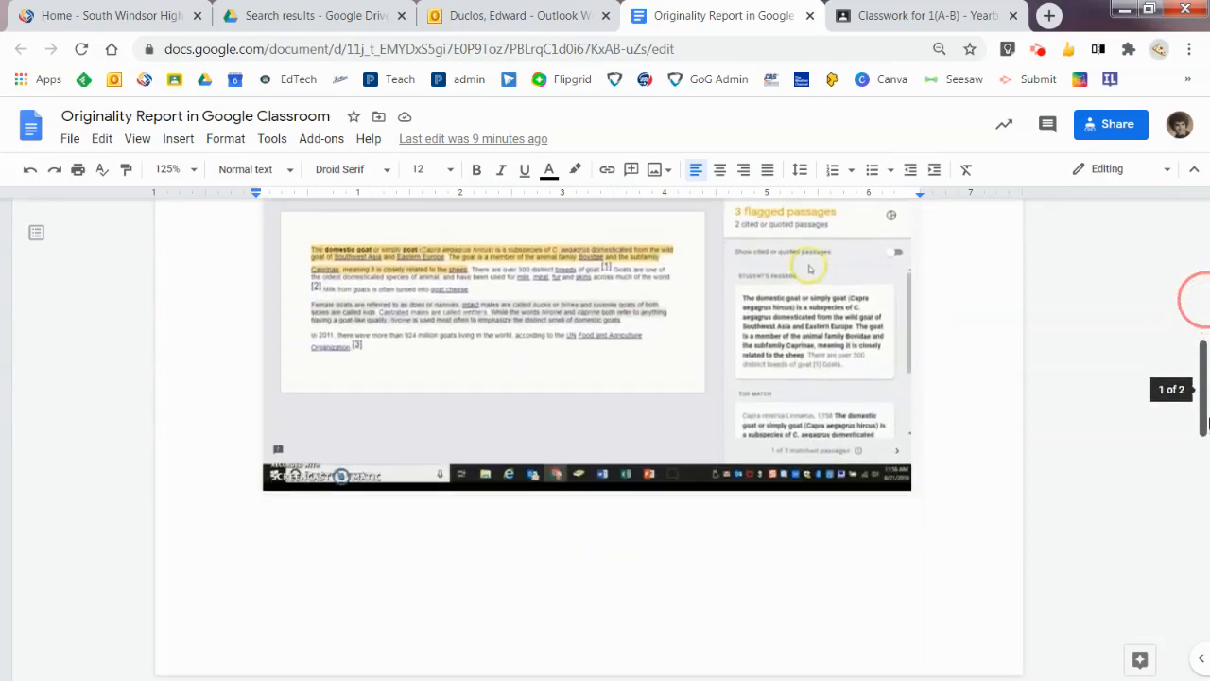
pyautogui.scroll(-3)
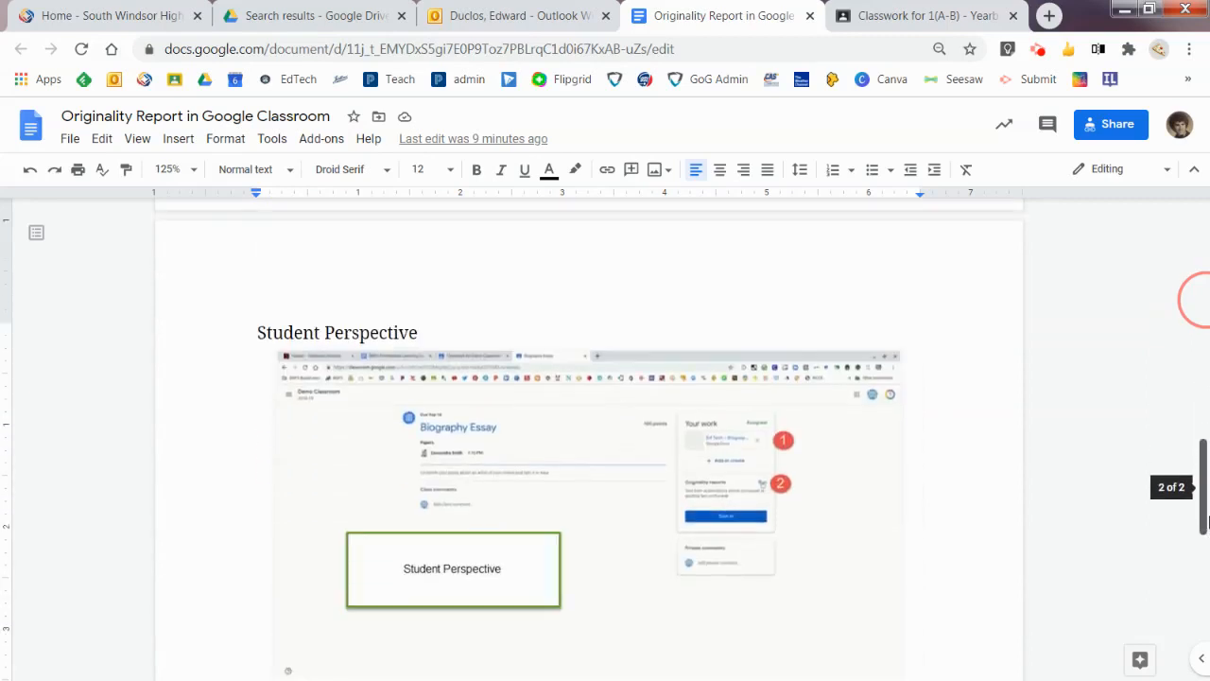
pyautogui.scroll(-3)
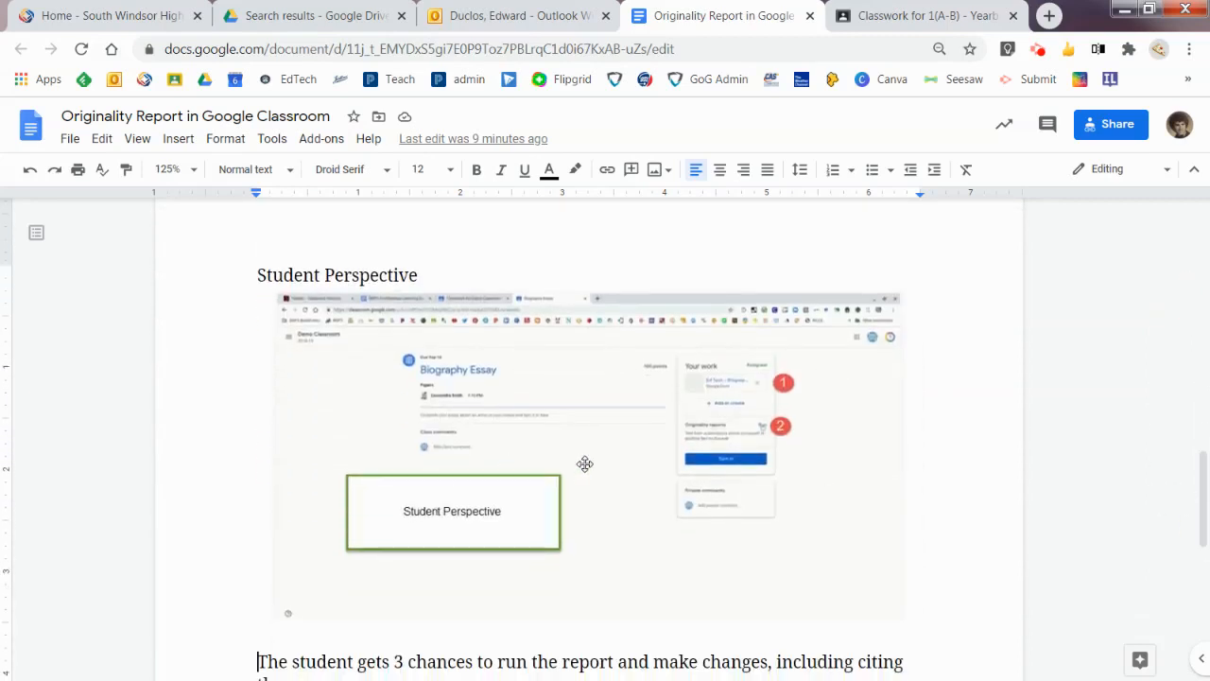
pyautogui.moveTo(729, 433)
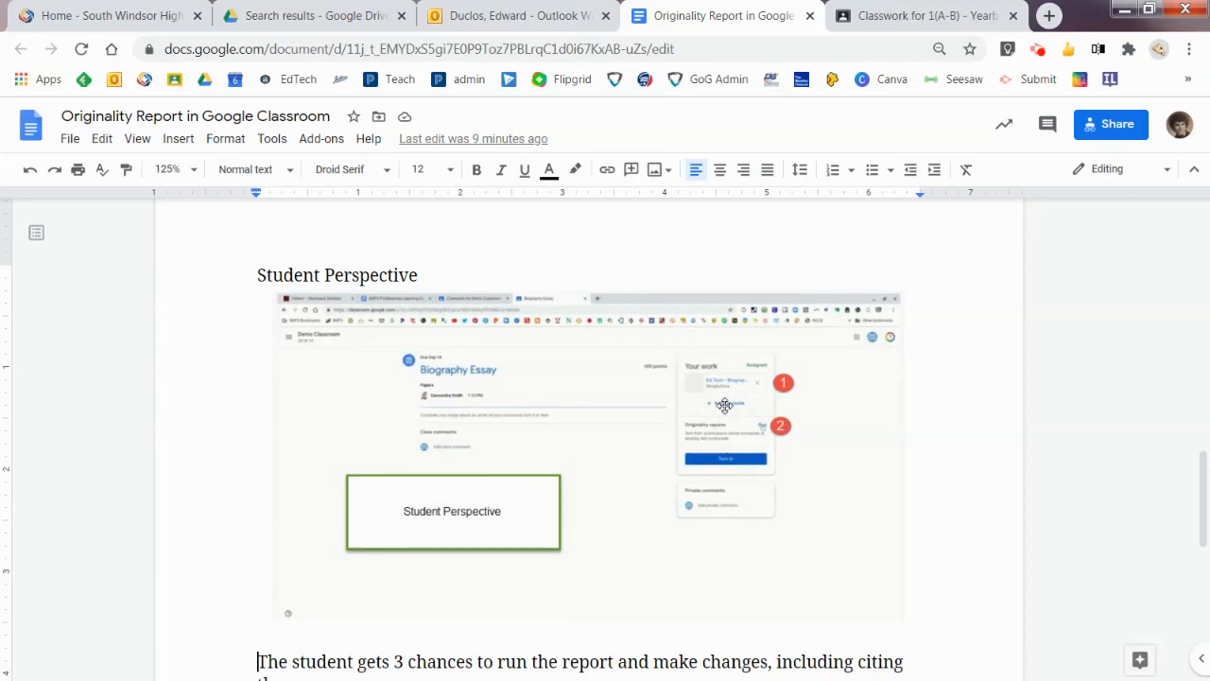
pyautogui.moveTo(726, 418)
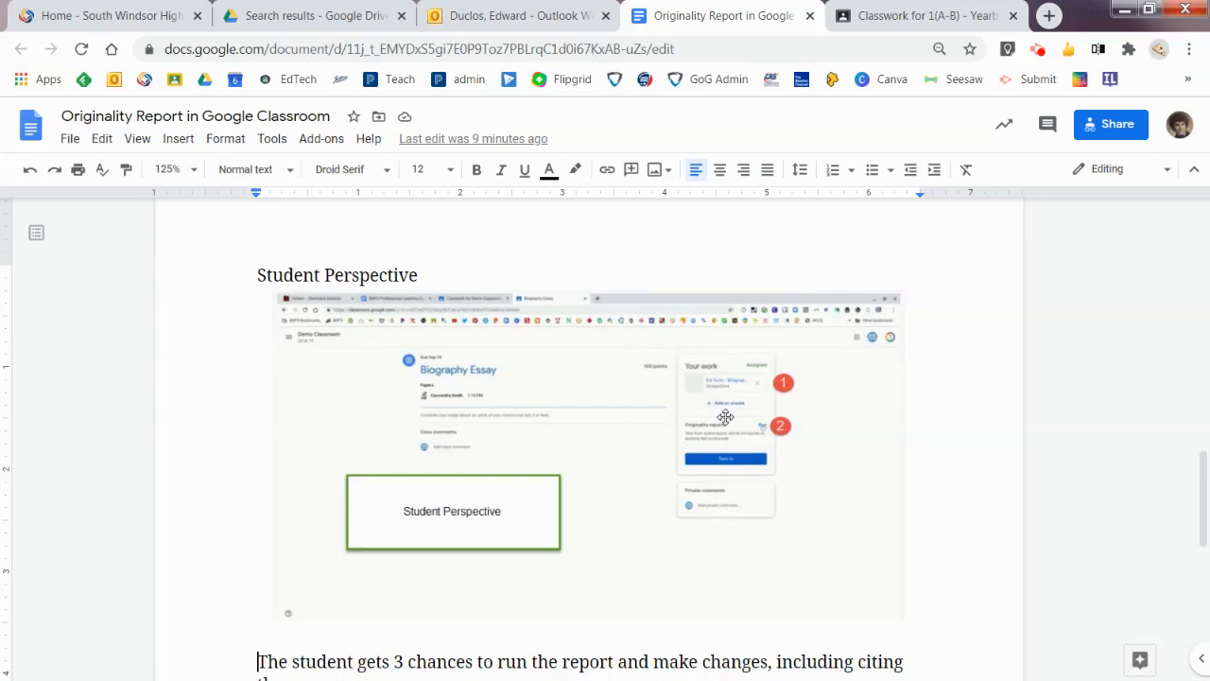
pyautogui.moveTo(594, 512)
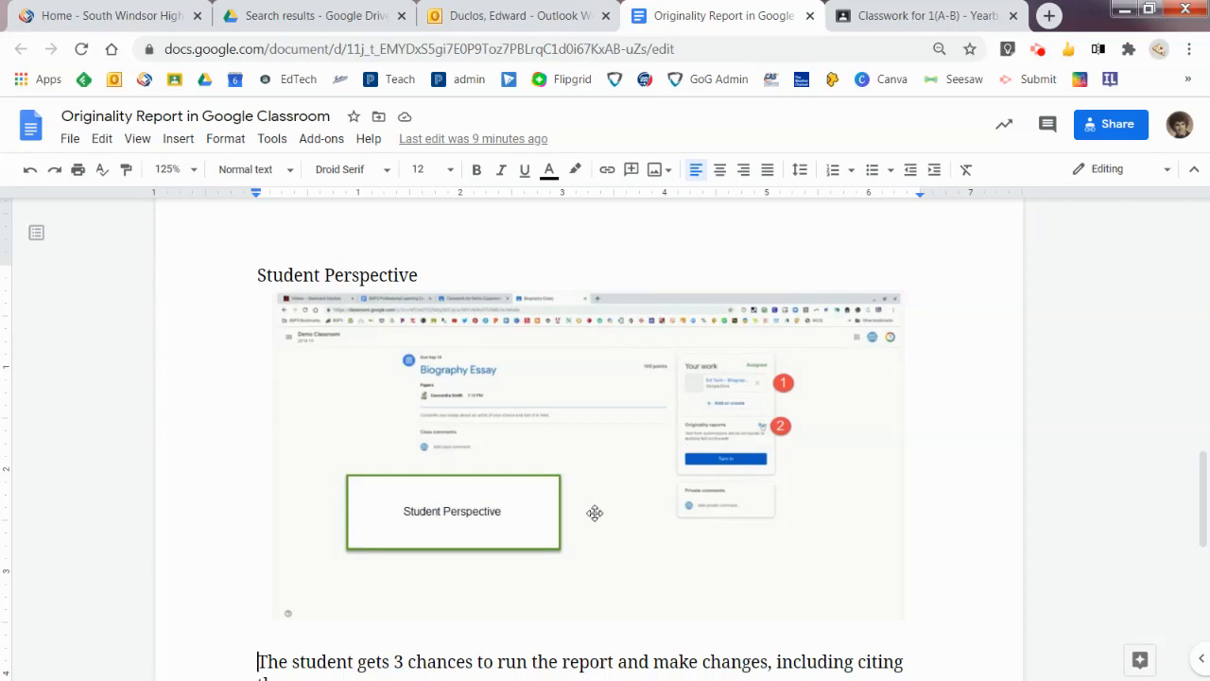
pyautogui.moveTo(595, 443)
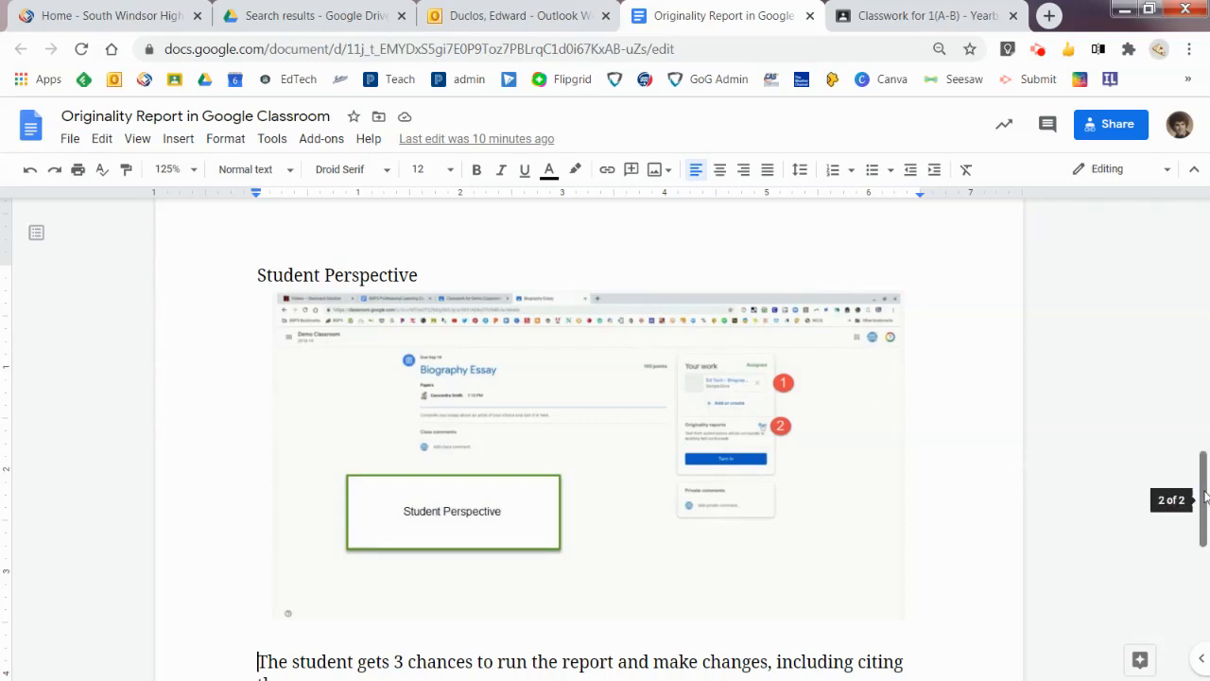
pyautogui.scroll(-3)
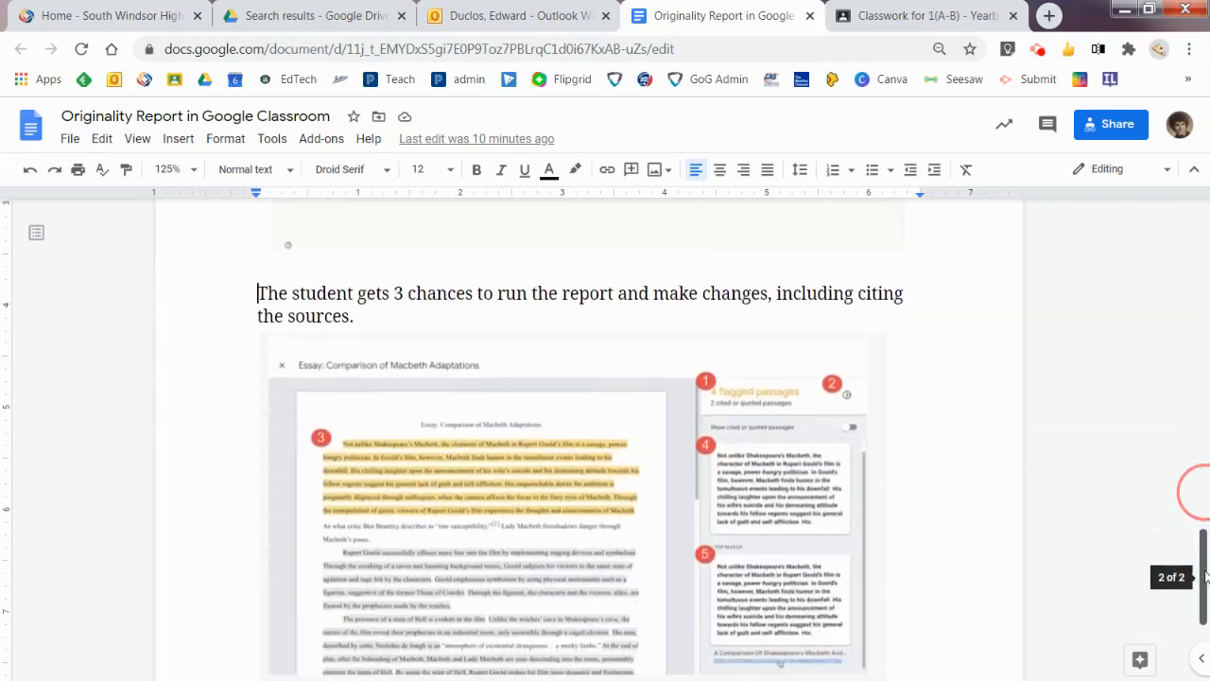